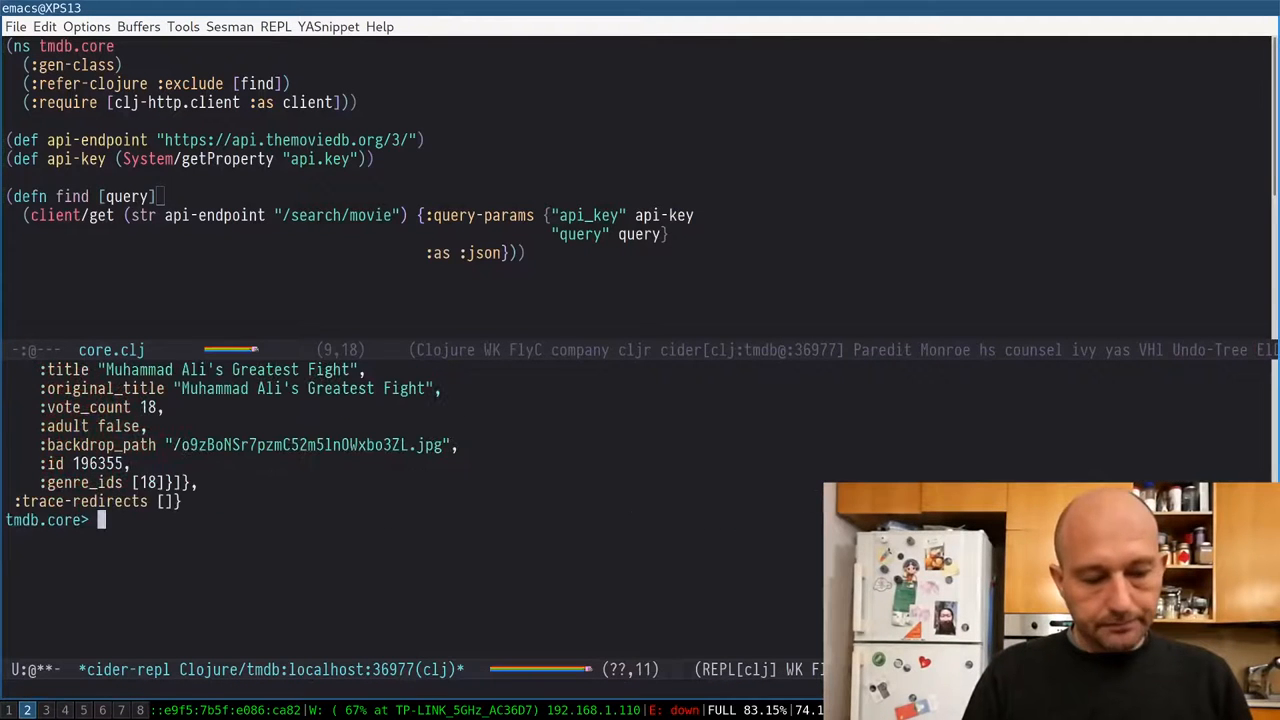
# Step: Run (find "fight") at the REPL to see the full search response
pyautogui.write('(find "fight")')
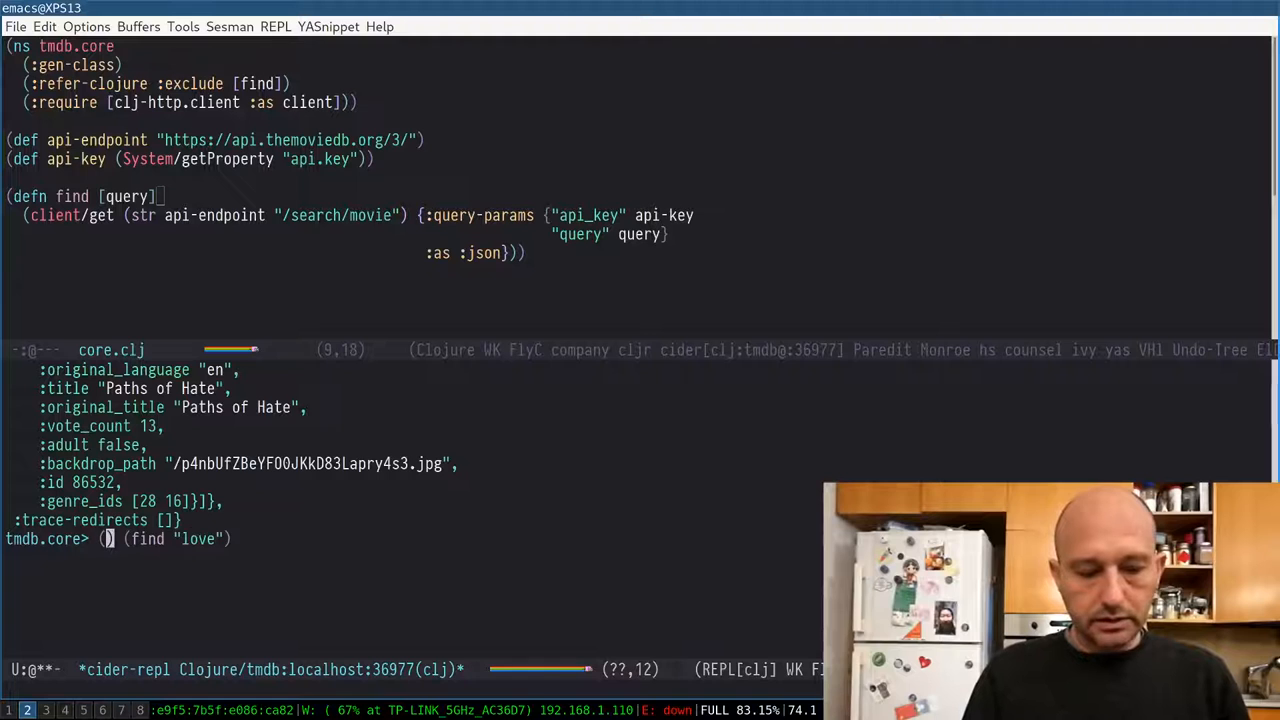
# Step: Start typing a def expression at the REPL
pyautogui.write('def foo')
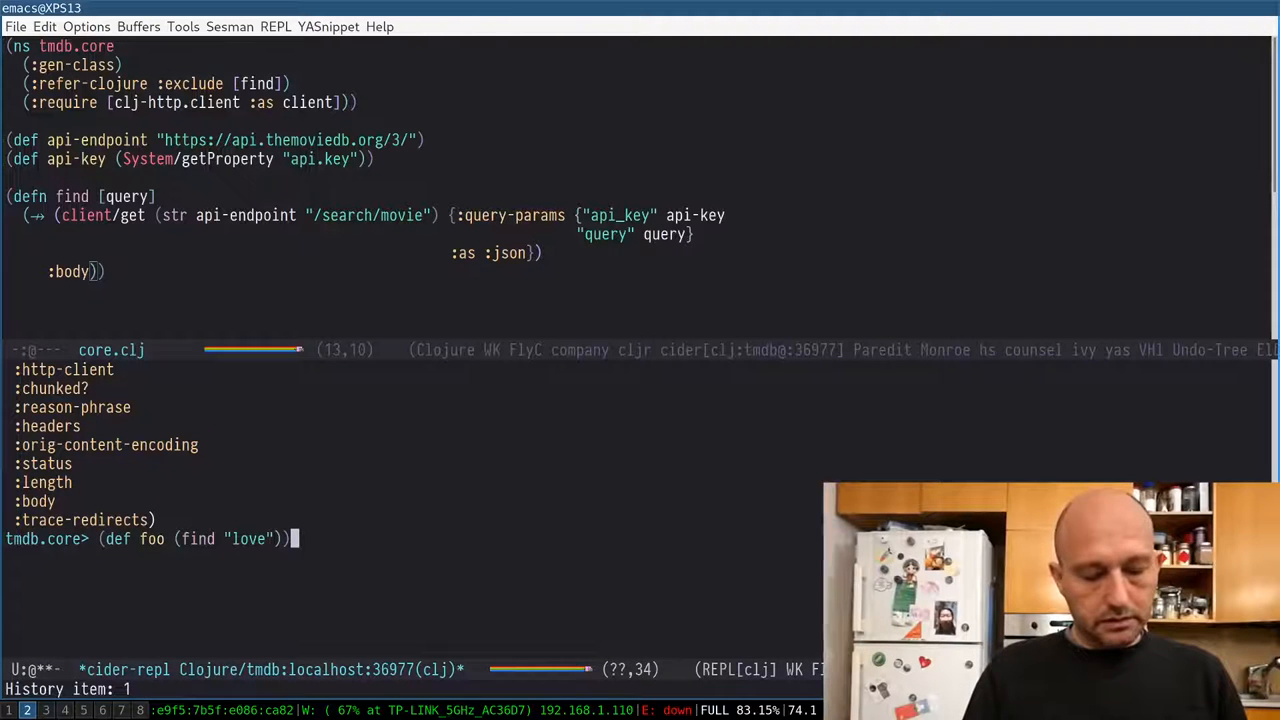
# Step: Evaluate (def foo (find "love")), then query foo's keys and :total_results (8580)
pyautogui.press('Return')
pyautogui.write('(keys foo')
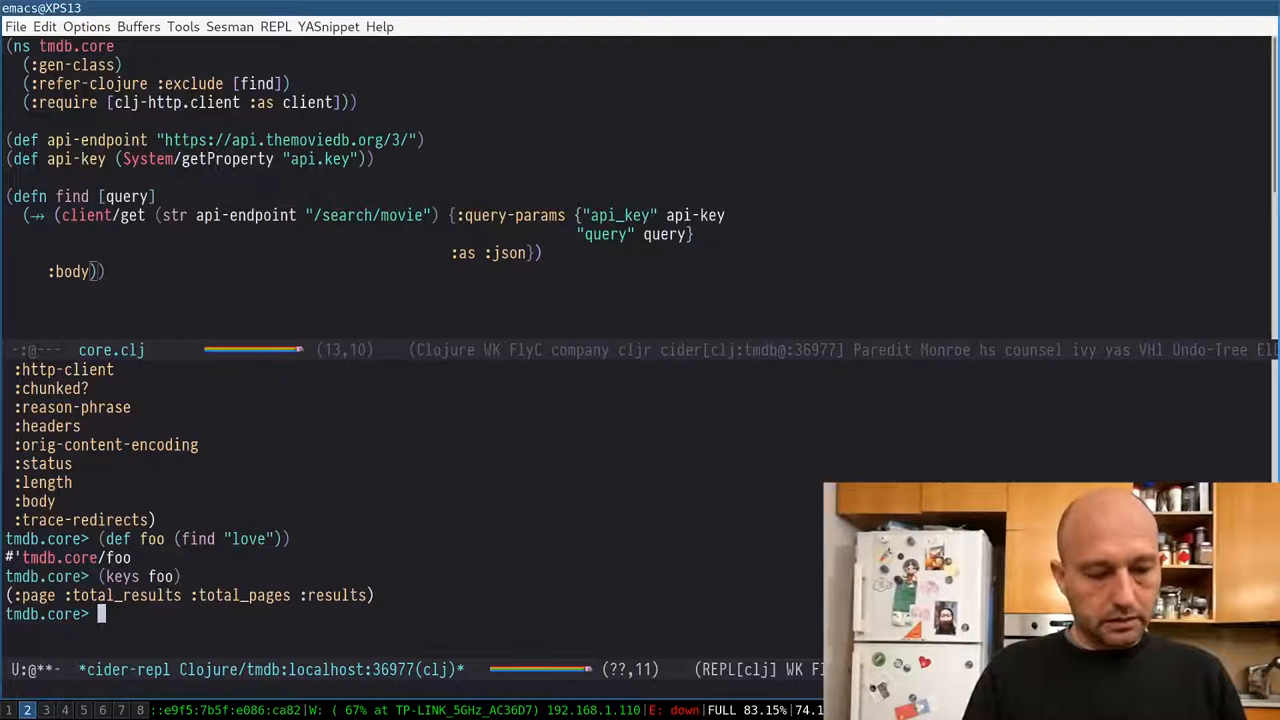
pyautogui.write('(')
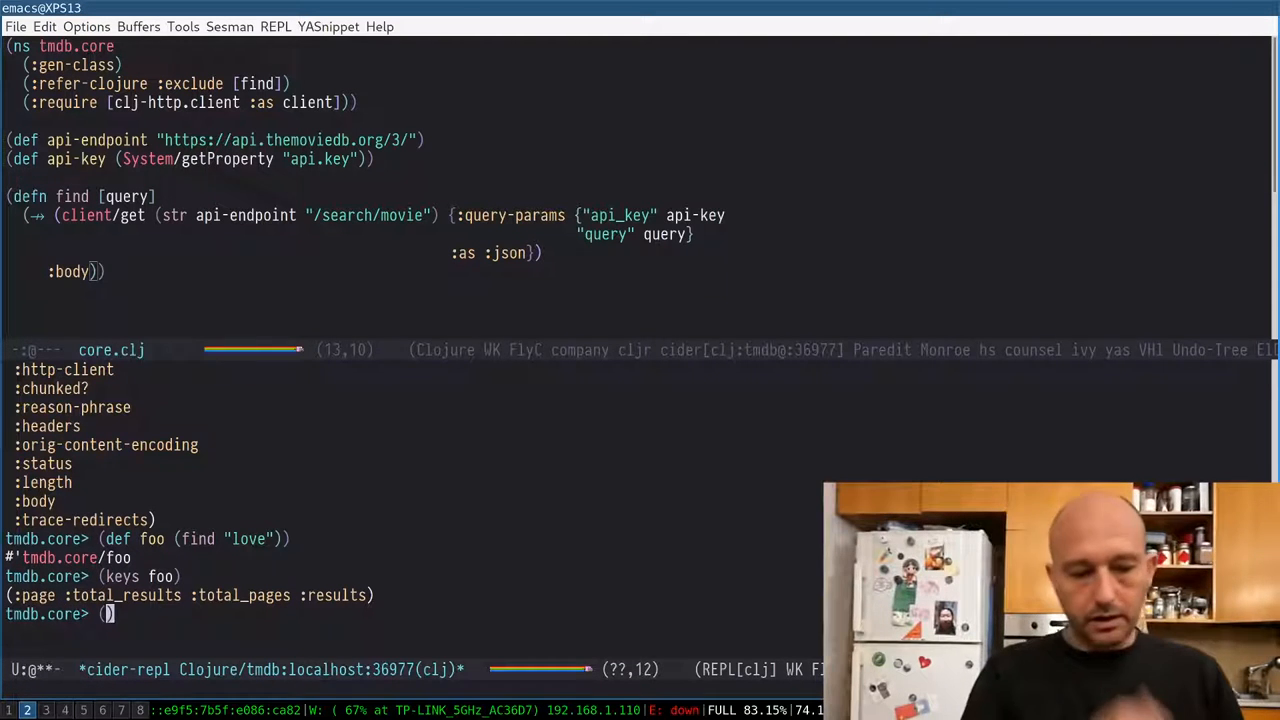
pyautogui.write('(:total_results foo')
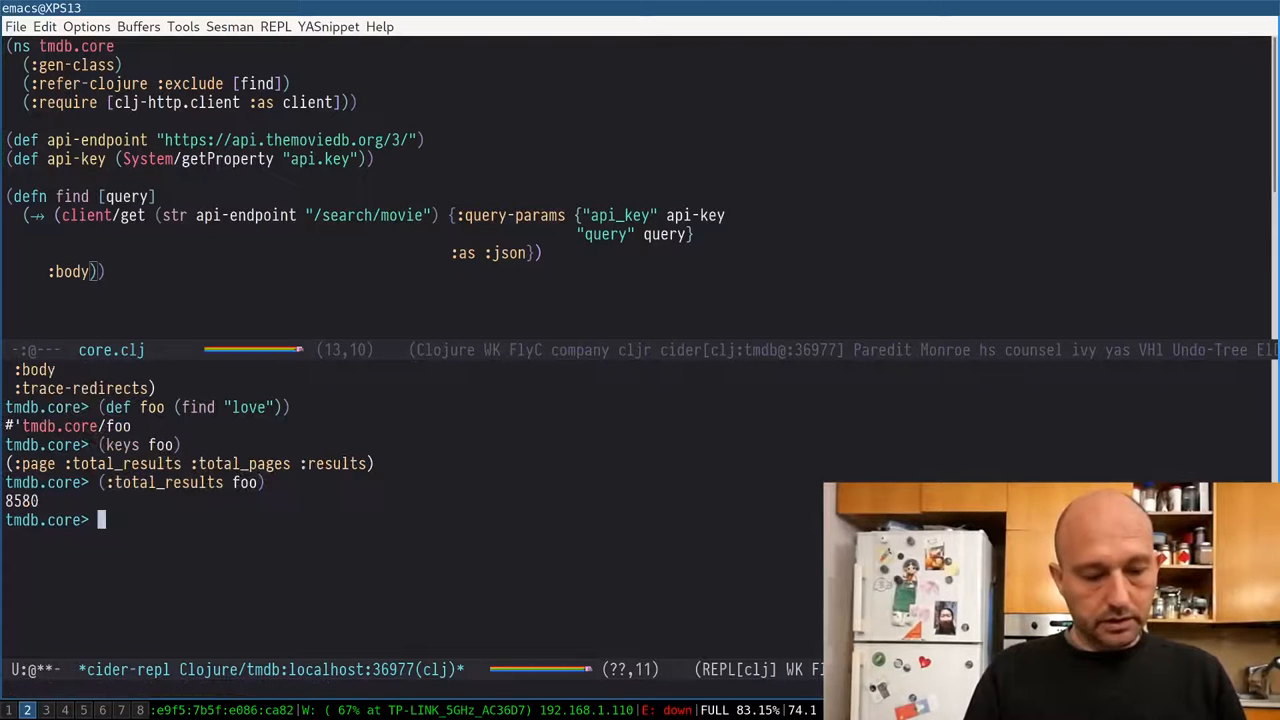
pyautogui.press('Up')
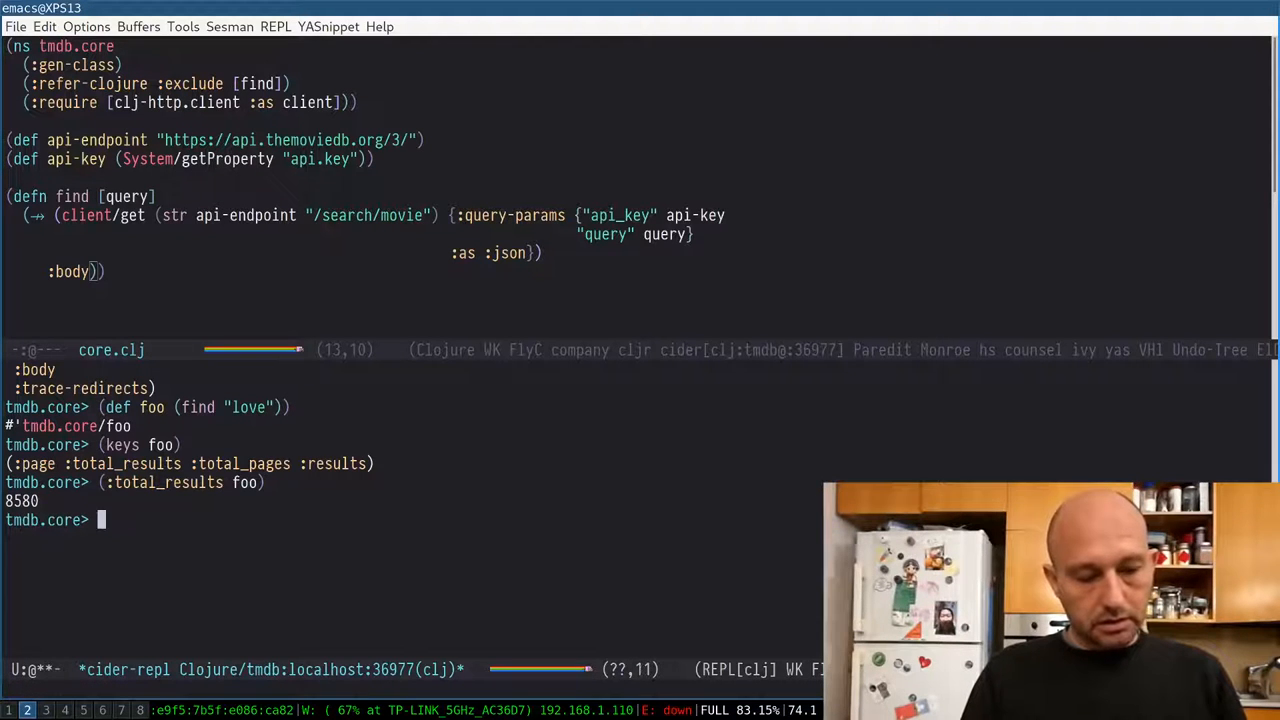
# Step: Store the love search as a var with (def love (find "love"))
pyautogui.write('(def l(find "love"))')
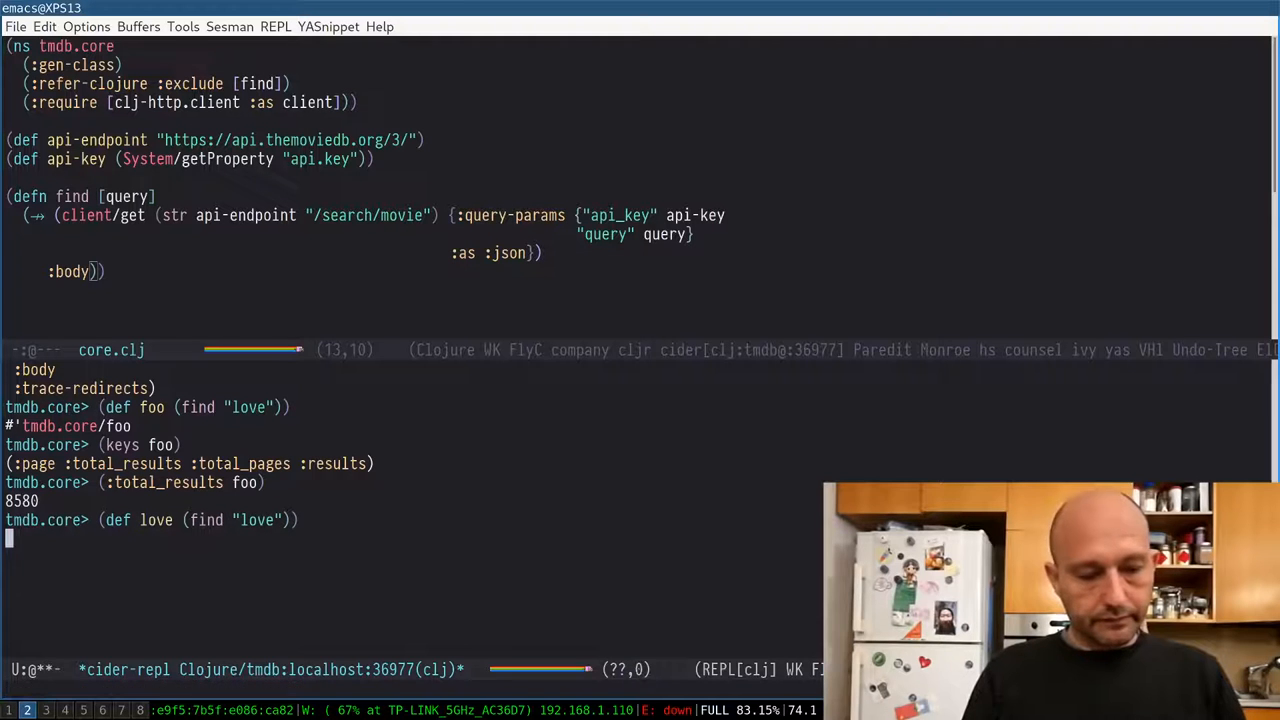
pyautogui.press('Return')
pyautogui.write('(def love (find "')
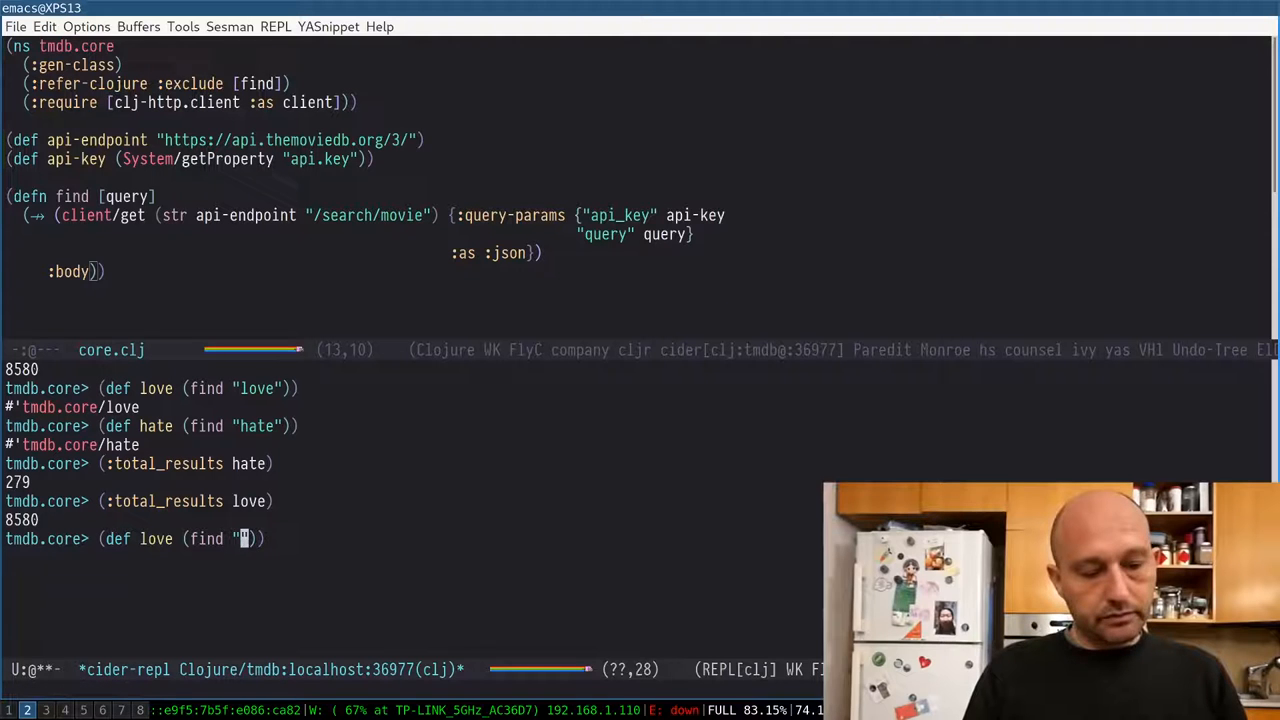
# Step: Define the peace search and get its total results count, 299
pyautogui.write('peace')
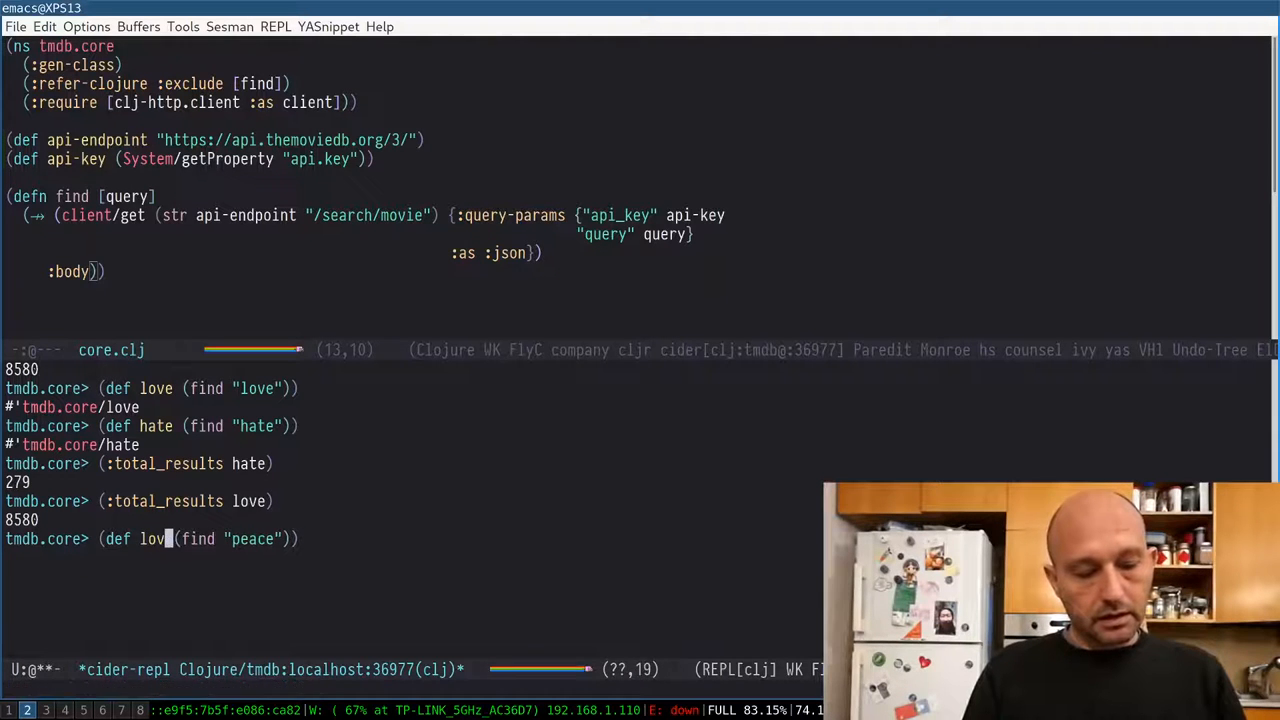
pyautogui.write('peace')
pyautogui.press('Return')
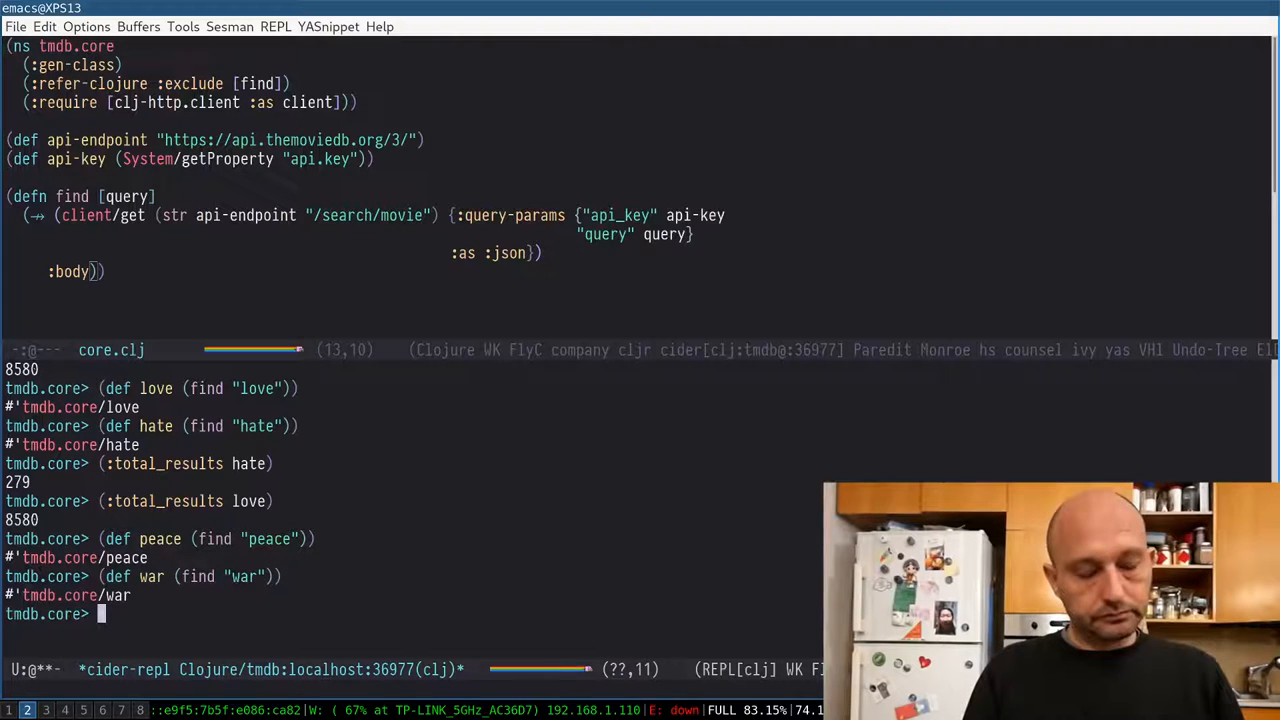
pyautogui.press('Up')
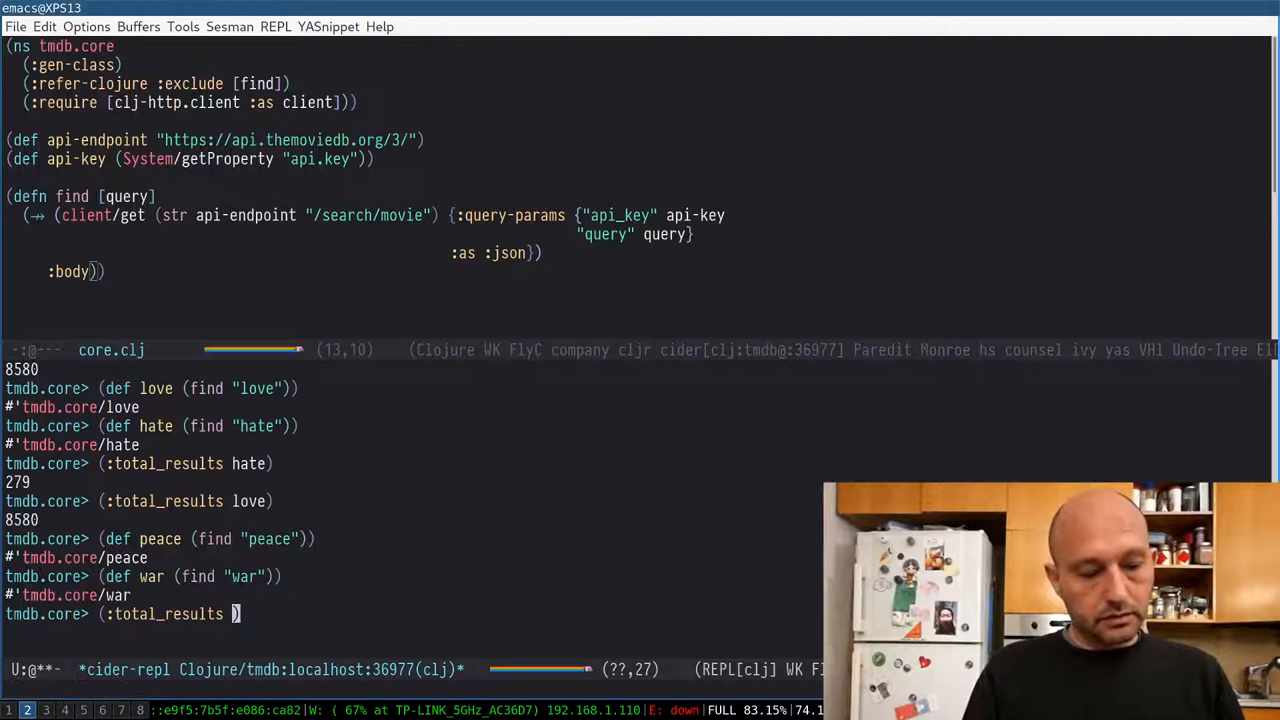
pyautogui.press('Return')
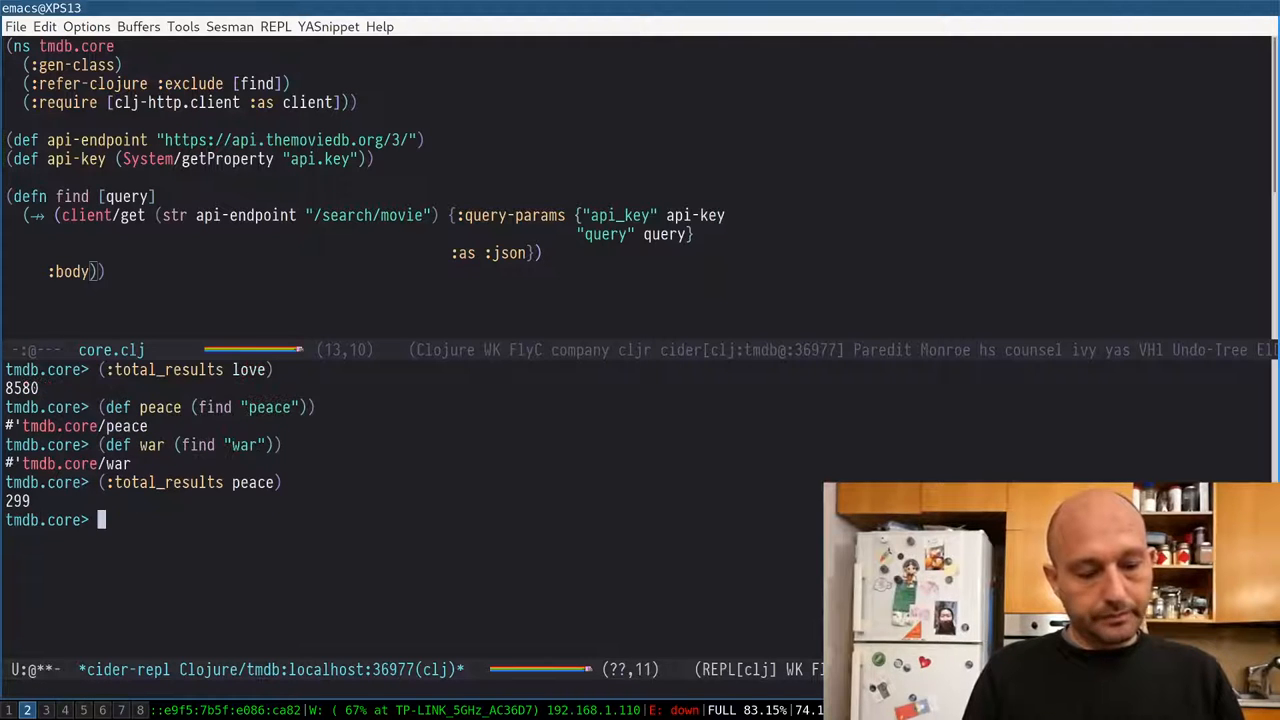
# Step: Get the war search's total results count, 4325
pyautogui.write('(:total_results w')
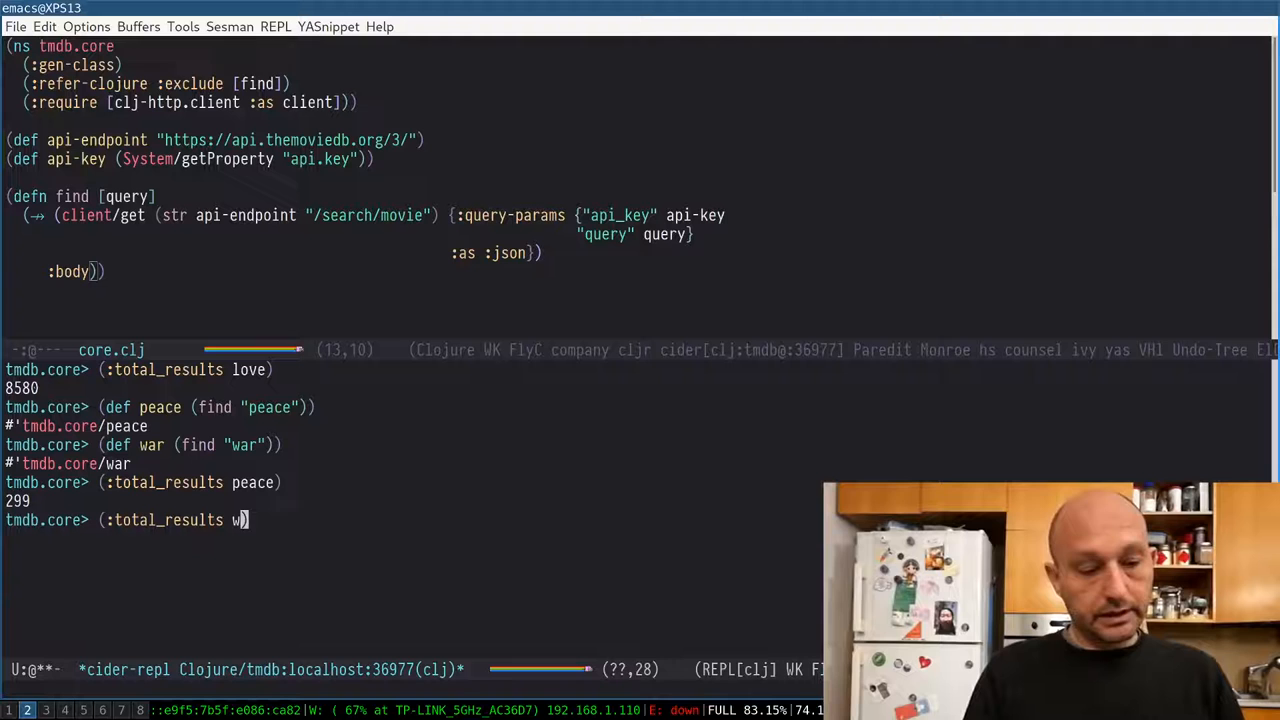
pyautogui.write('ar')
pyautogui.press('Return')
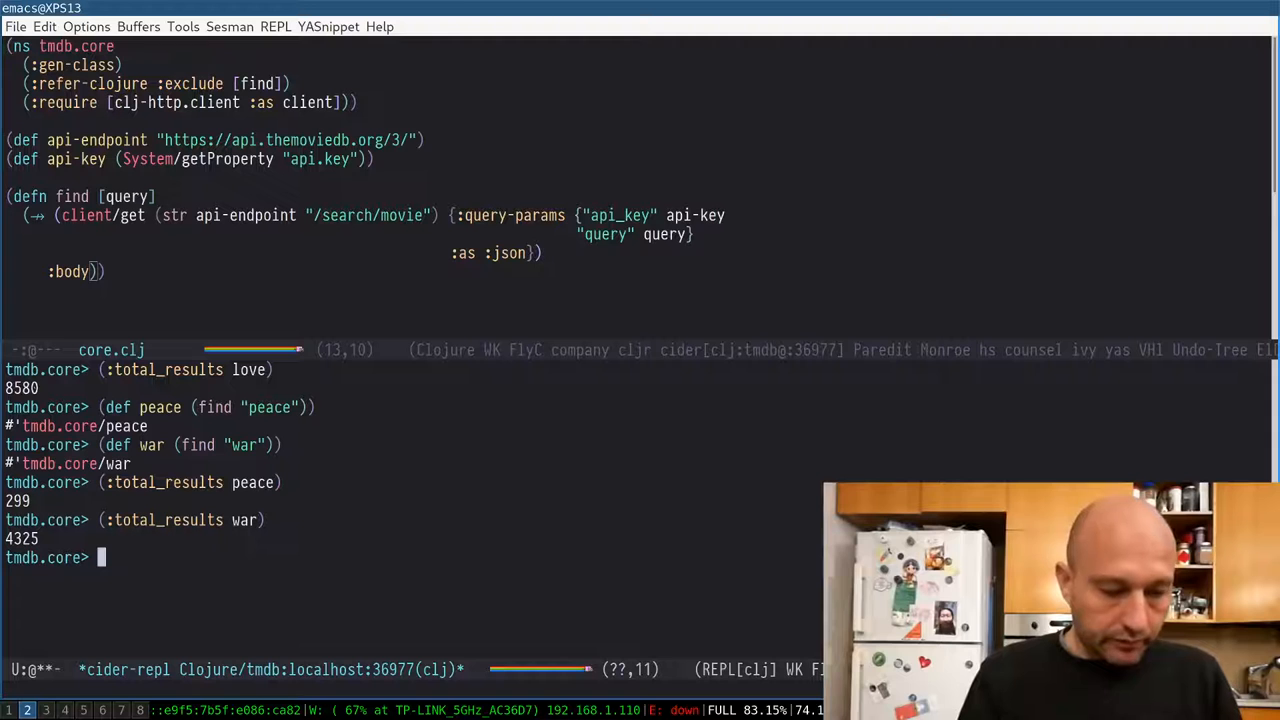
pyautogui.write('(:r')
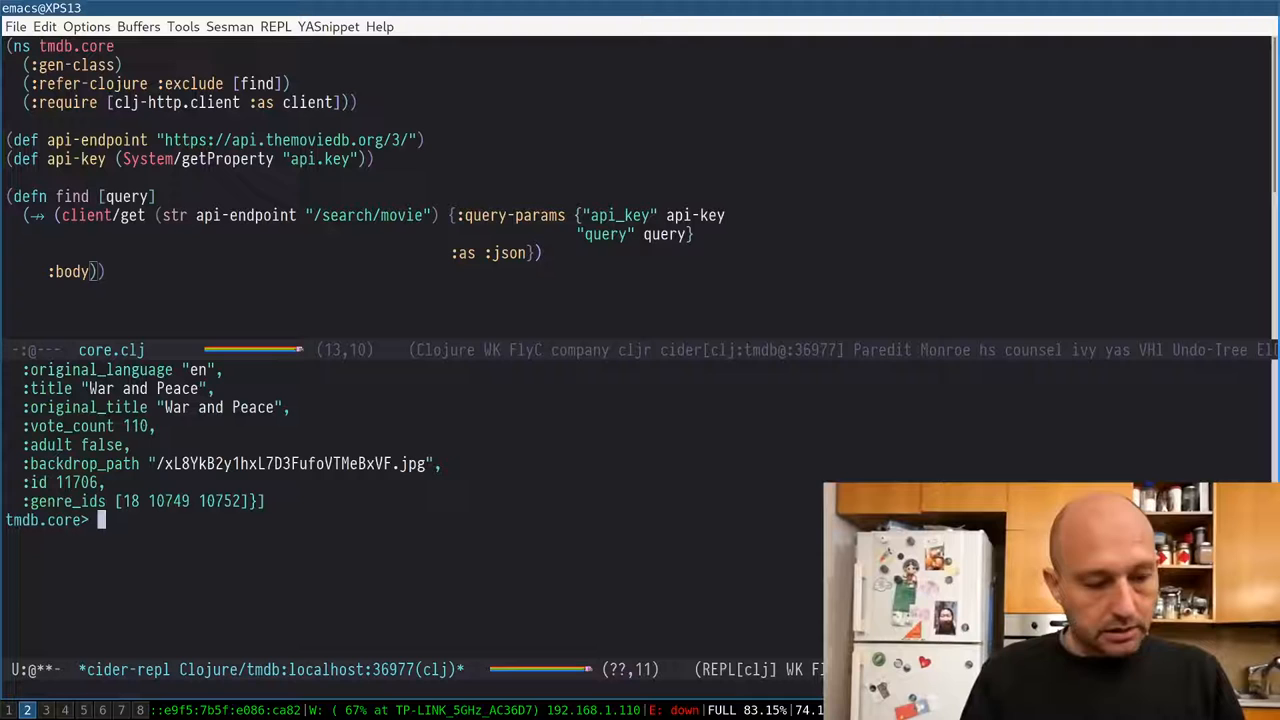
# Step: Show war's :results and first result, then map :original_title over the results
pyautogui.write('(:results war)')
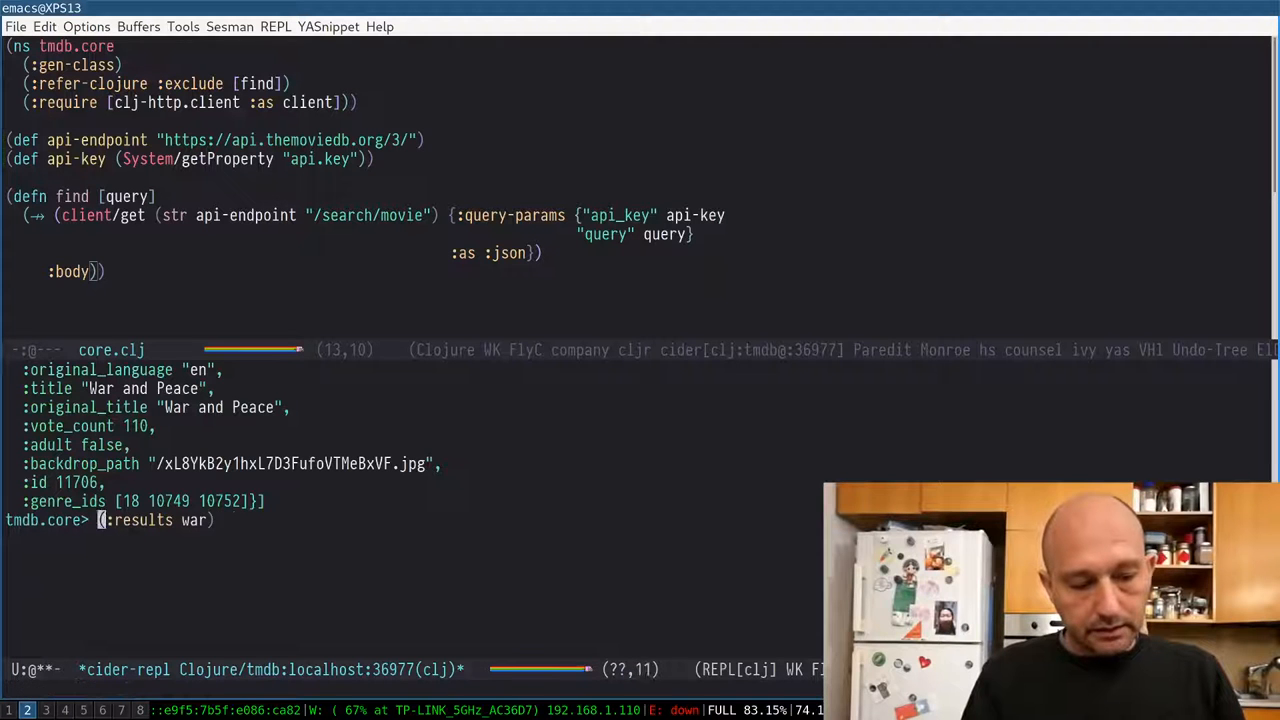
pyautogui.write('(first')
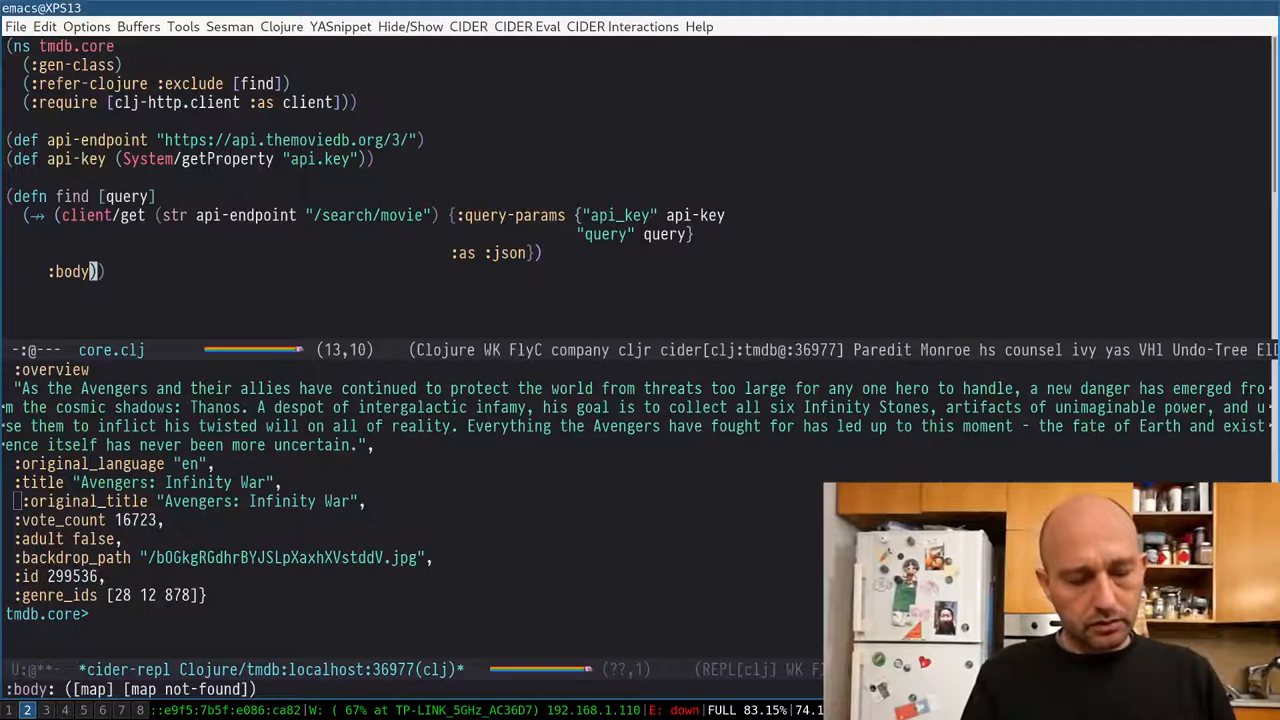
pyautogui.write('(first (:results war))')
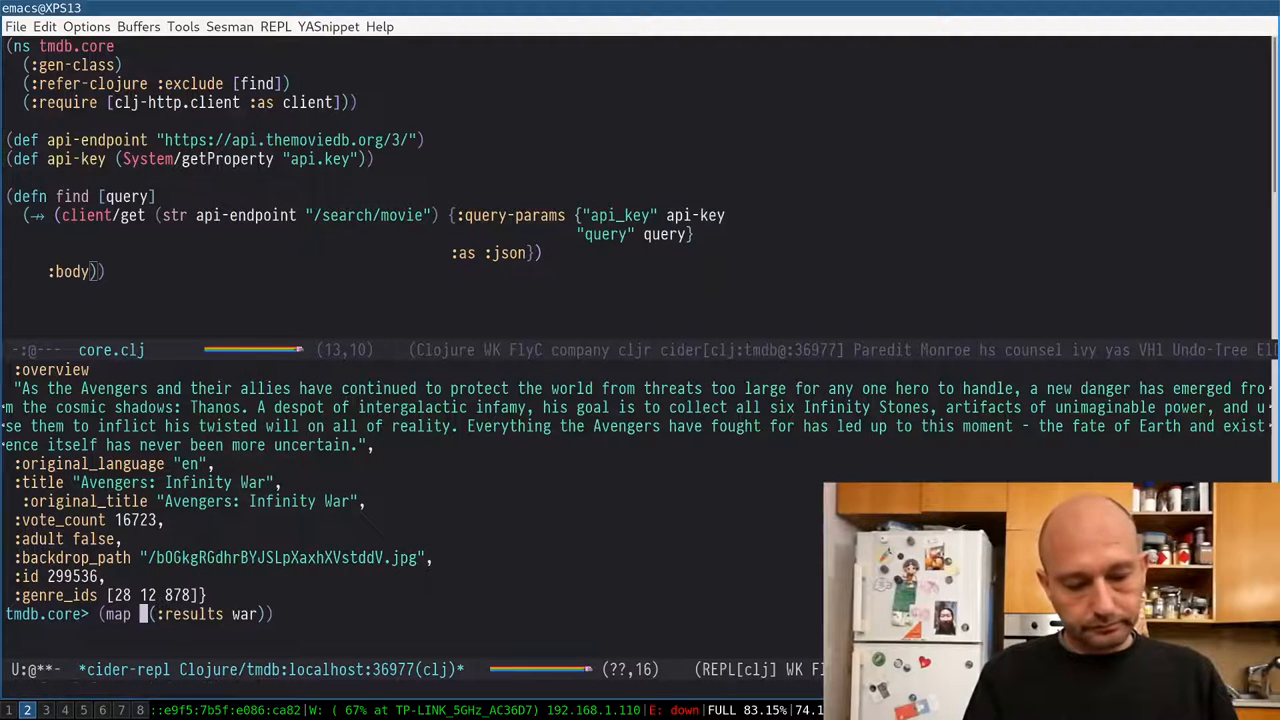
pyautogui.write(':original_title')
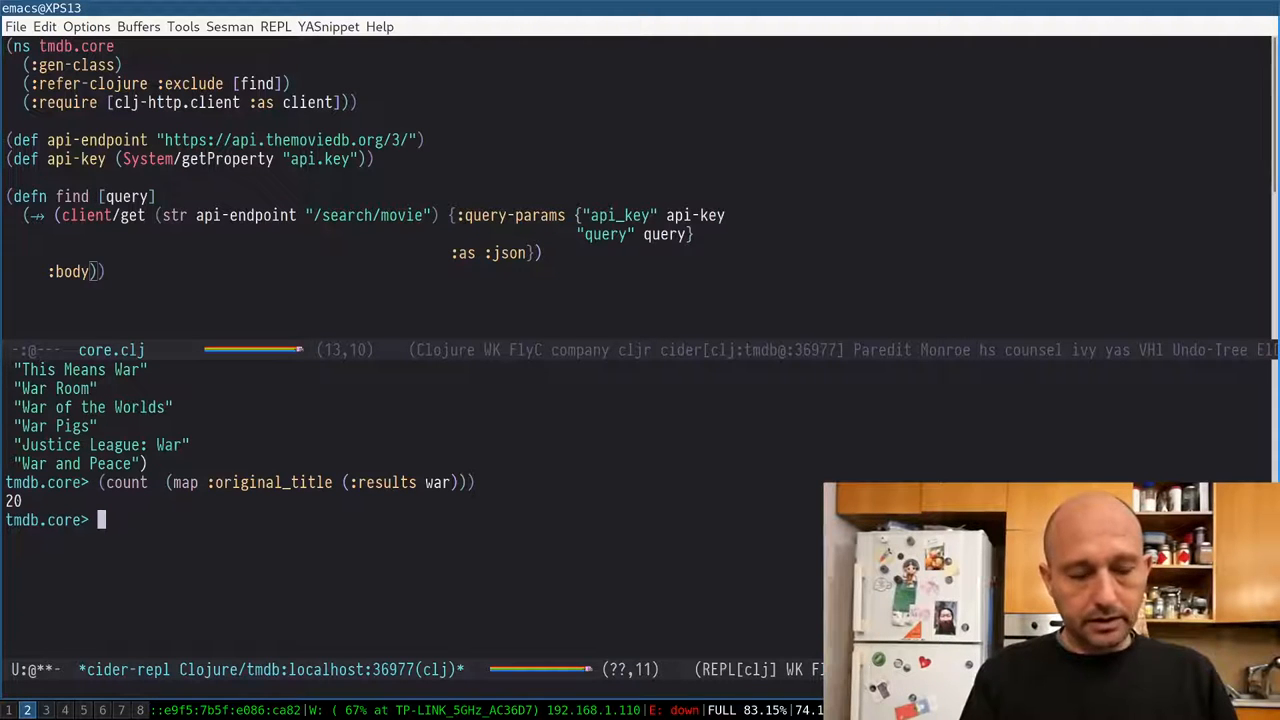
# Step: Evaluate (keys war), then begin editing toward (:total_results war)
pyautogui.write('(keys war')
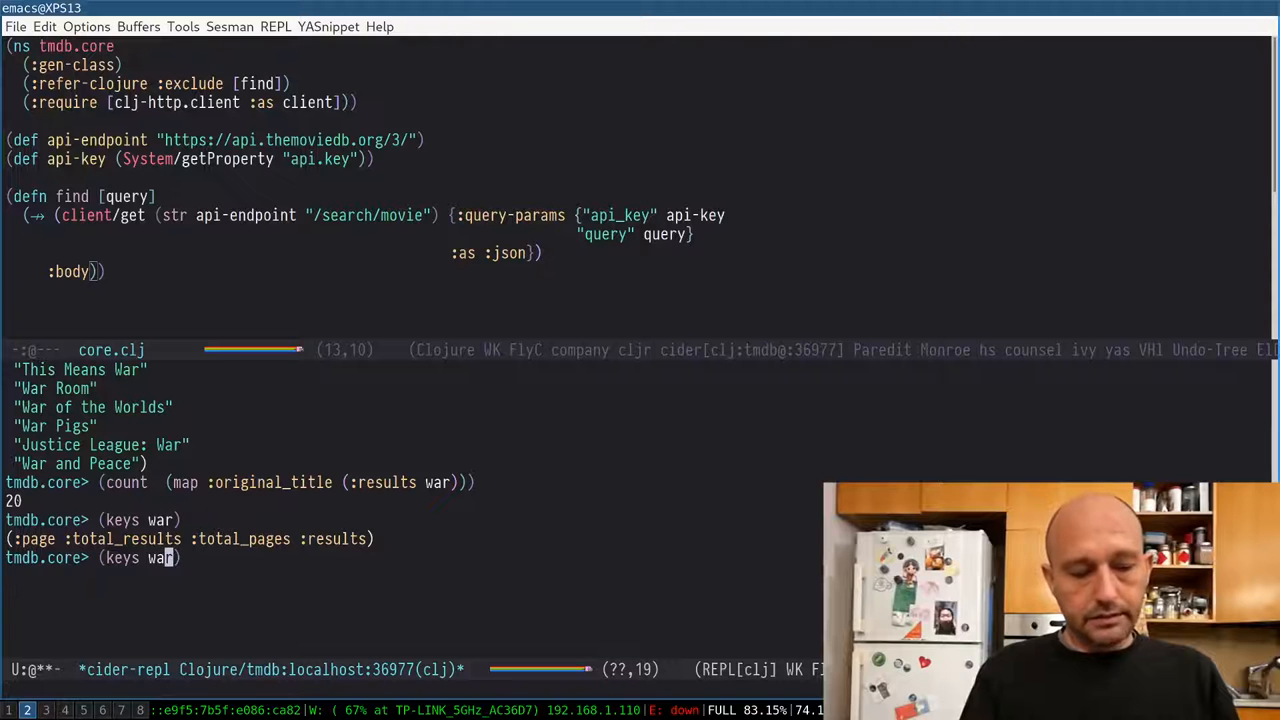
pyautogui.write('r')
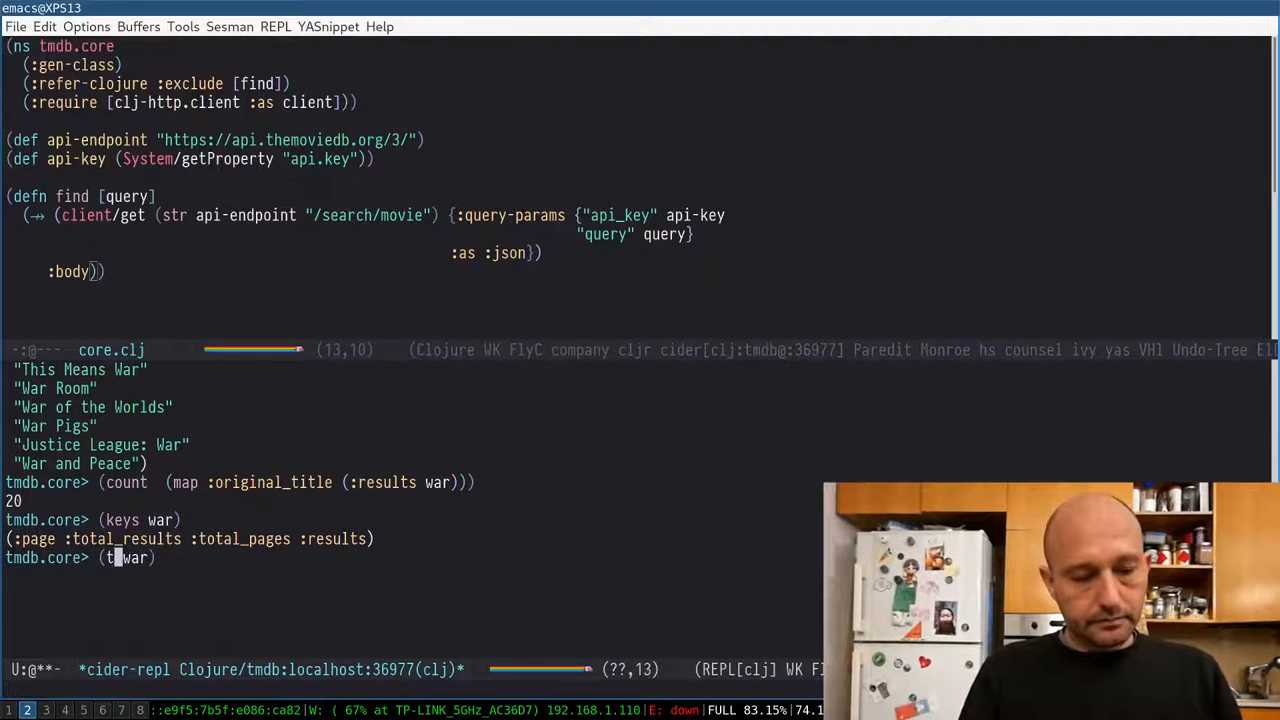
pyautogui.write(':total')
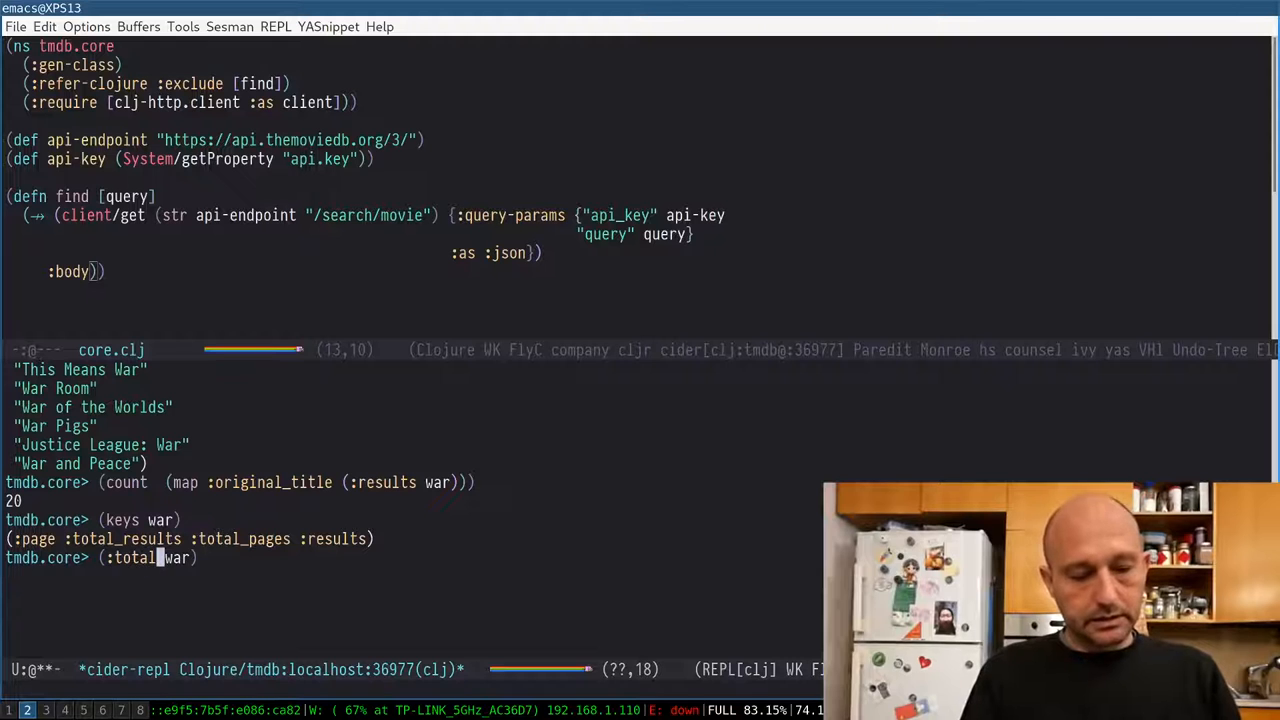